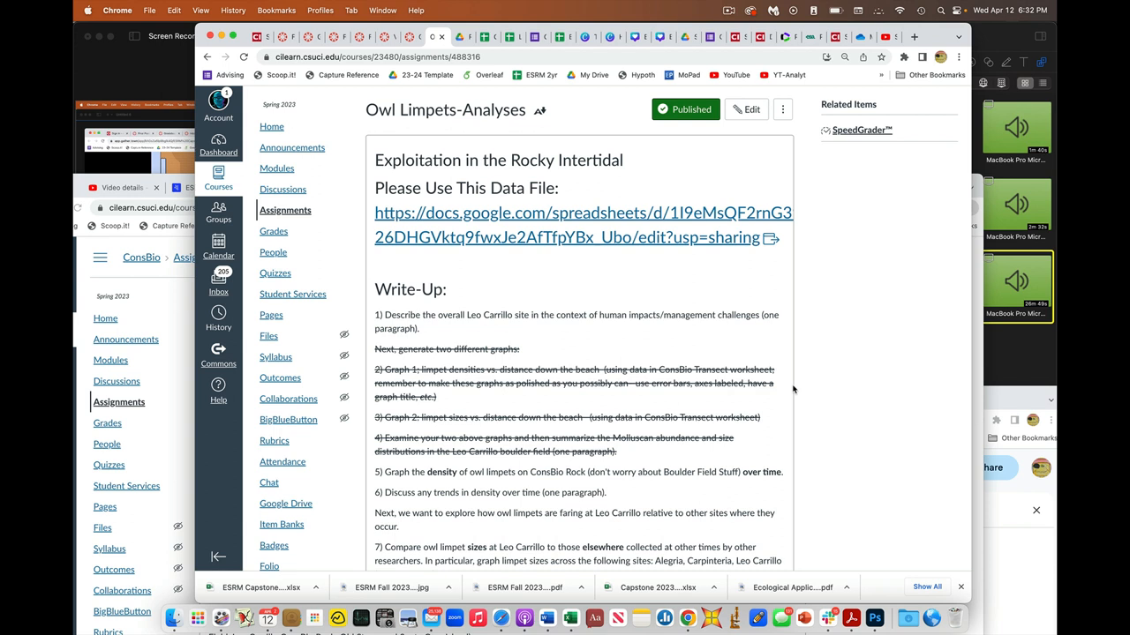
pyautogui.moveTo(710, 311)
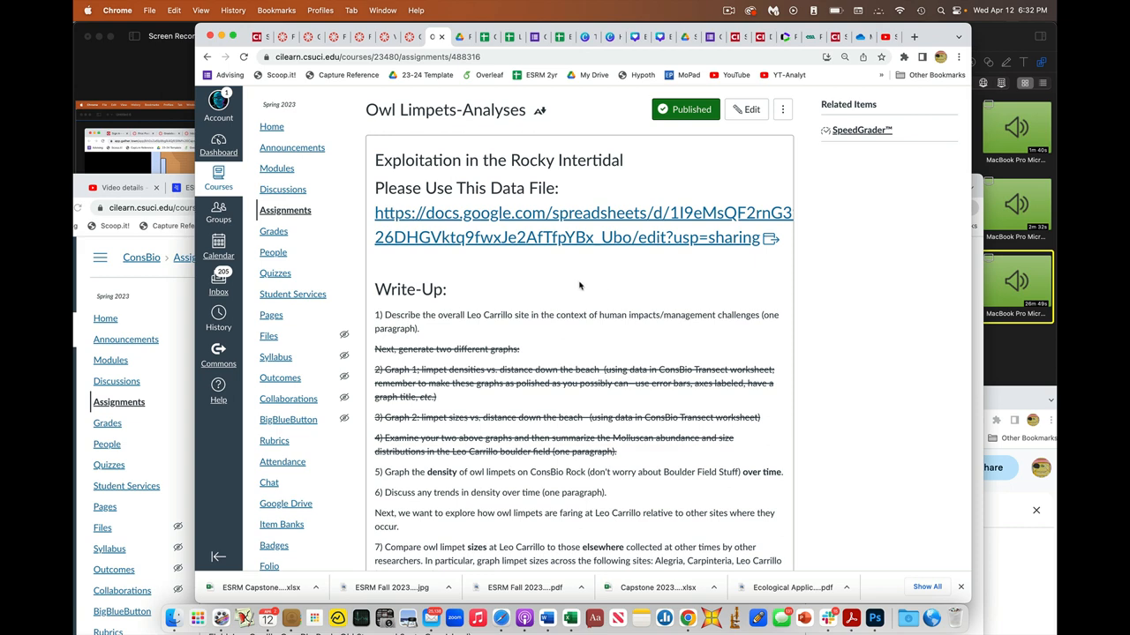
# Step: Scroll down the Owl Limpets-Analyses assignment to reach the data sheet link
pyautogui.scroll(-3)
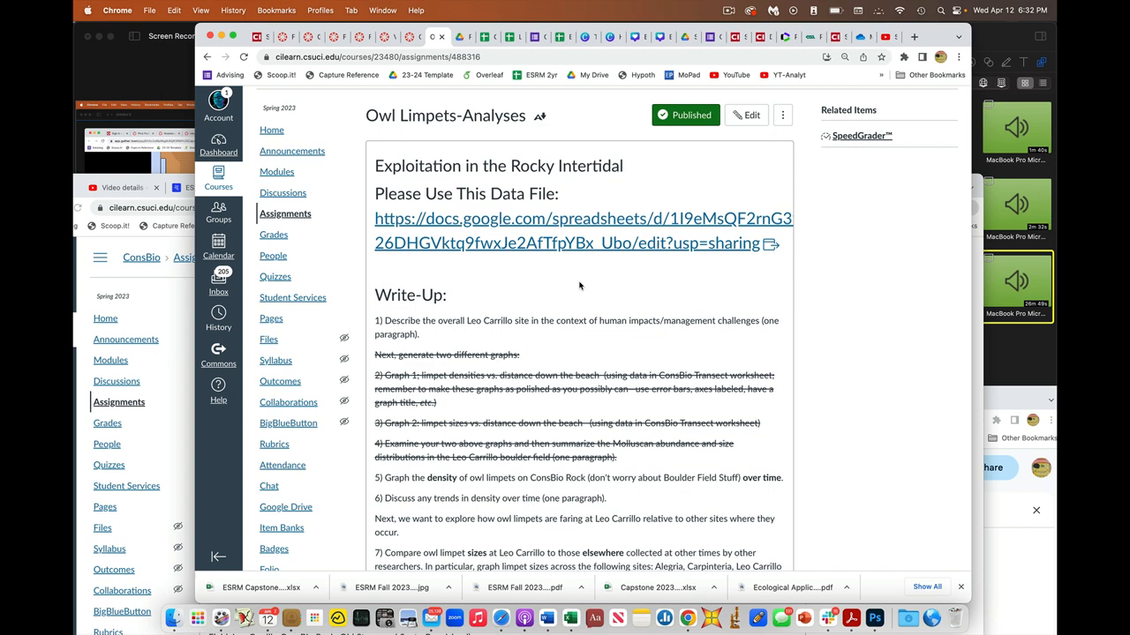
pyautogui.scroll(-3)
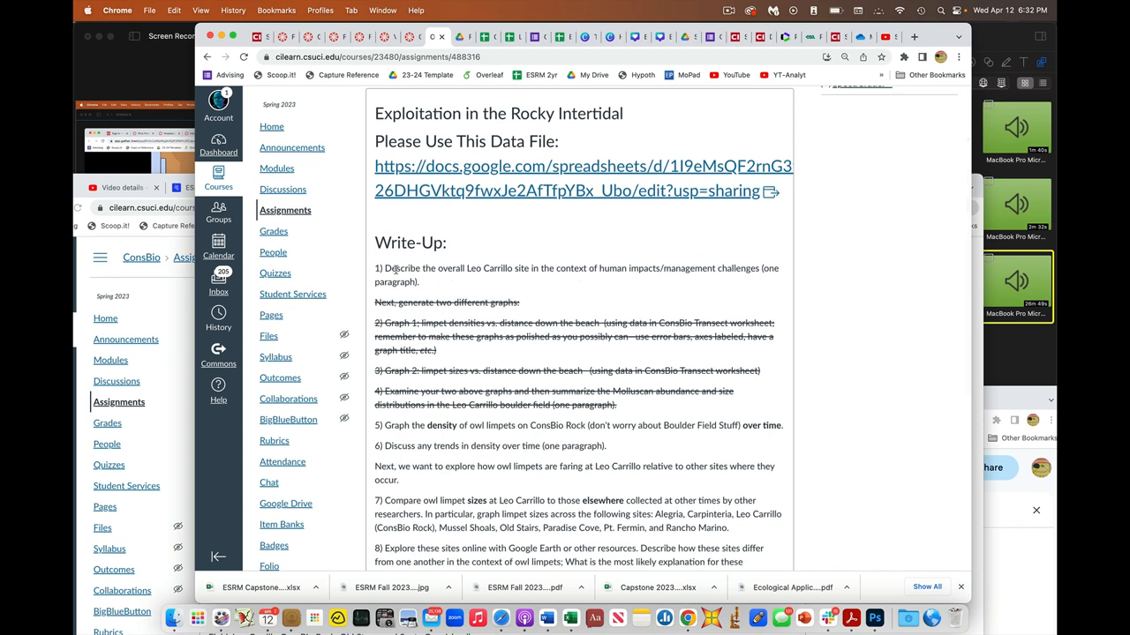
pyautogui.scroll(-3)
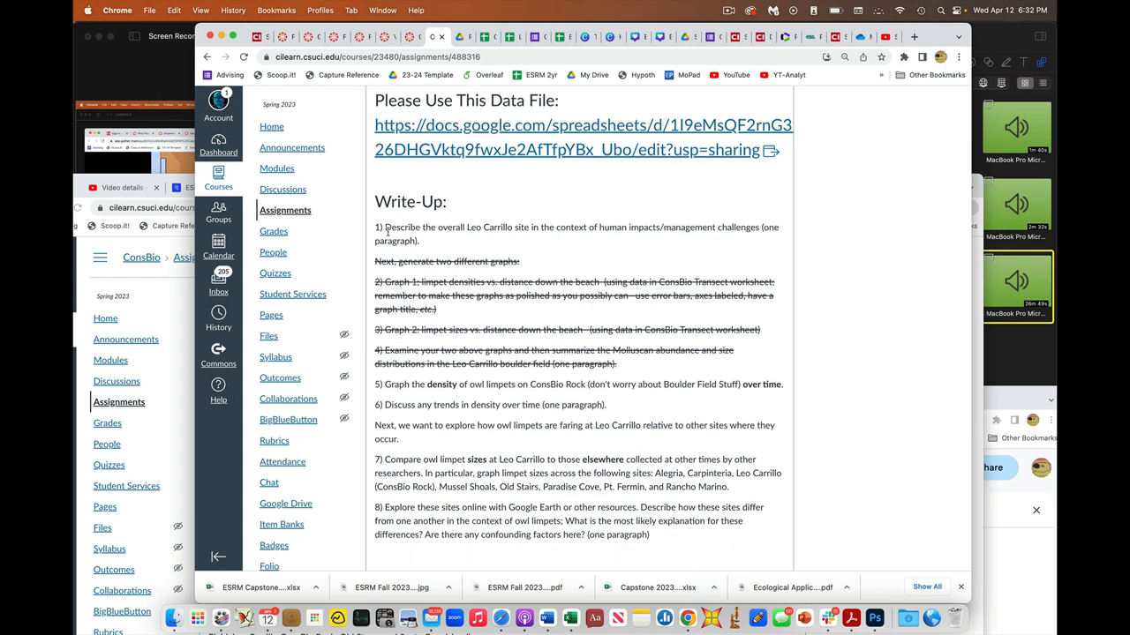
pyautogui.moveTo(558, 240)
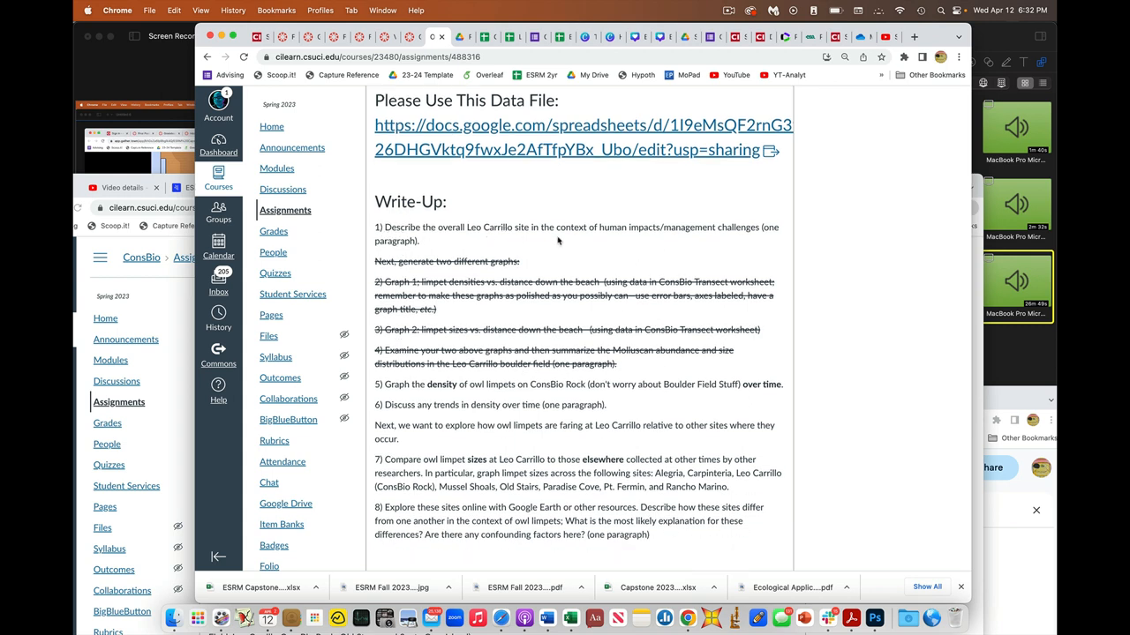
pyautogui.scroll(-3)
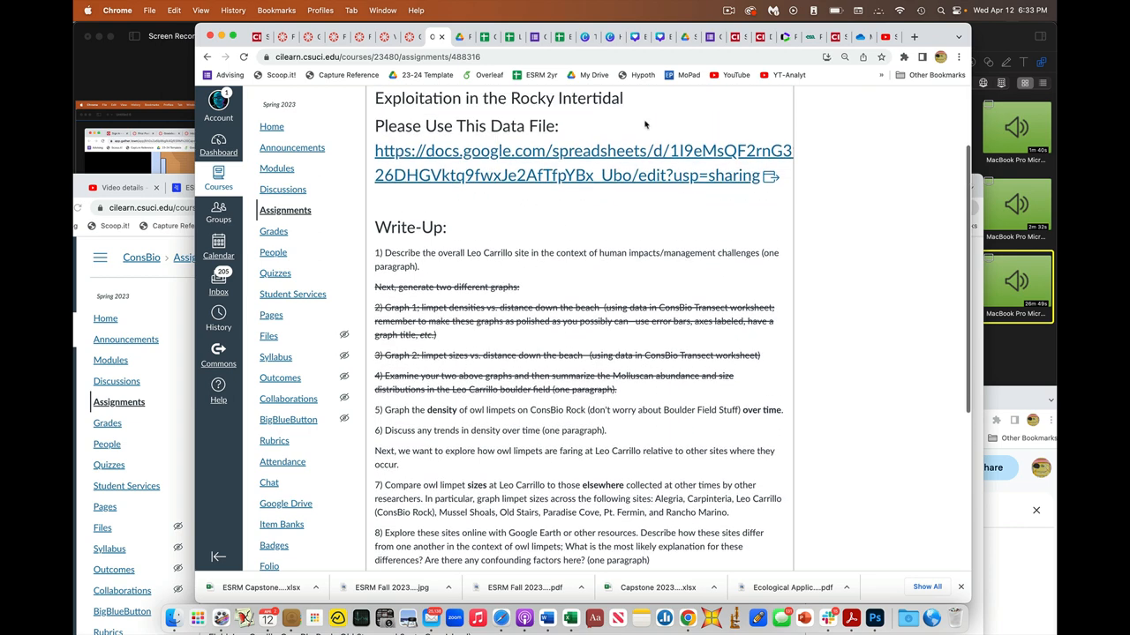
pyautogui.moveTo(565, 167)
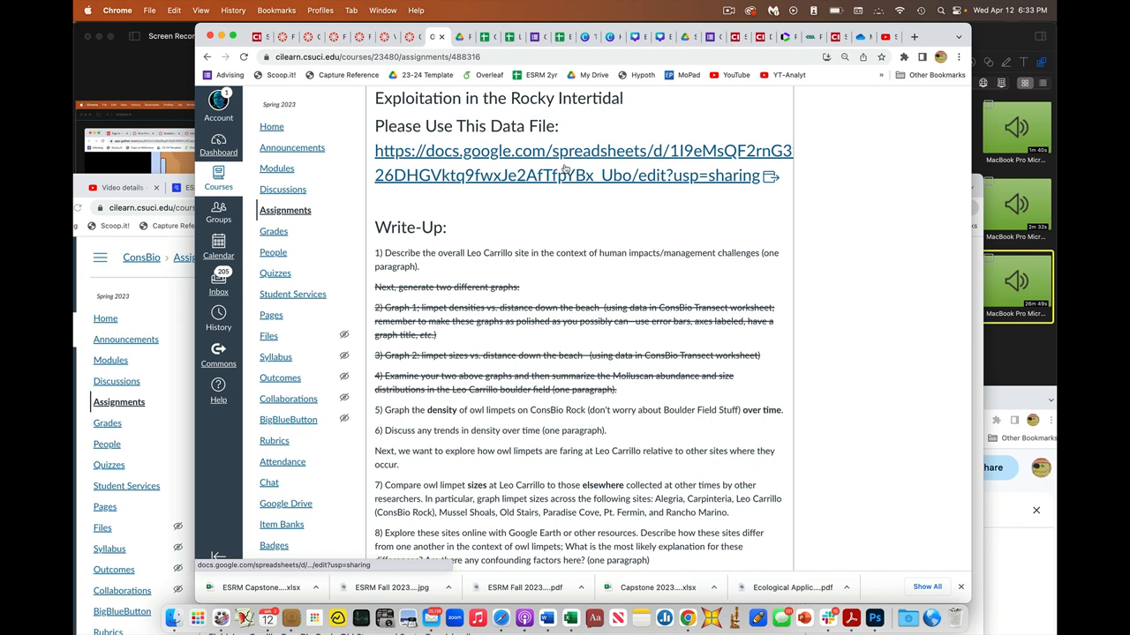
# Step: Open the linked Owl Limpet Demography sheet and browse its summary table and raw ESRM records
pyautogui.click(582, 162)
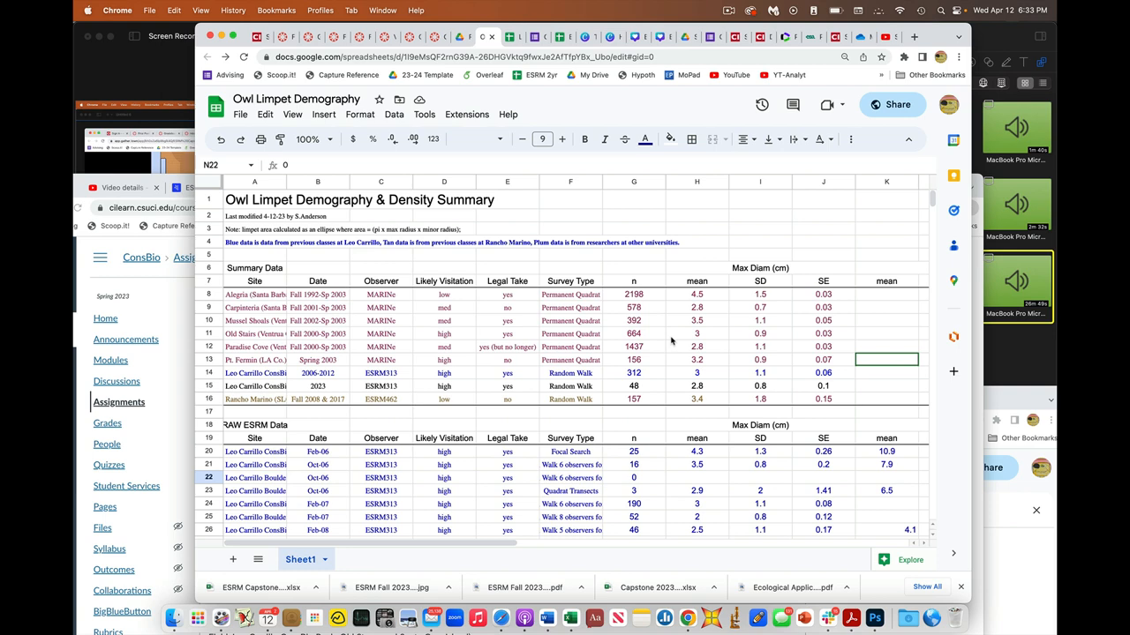
pyautogui.hscroll(3)
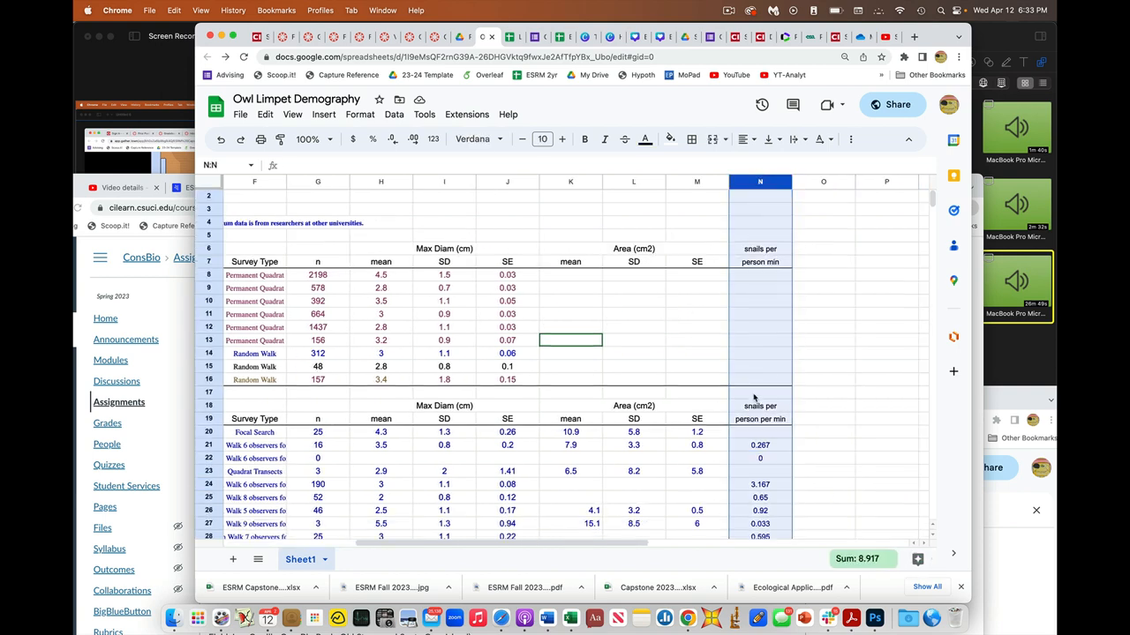
pyautogui.scroll(-3)
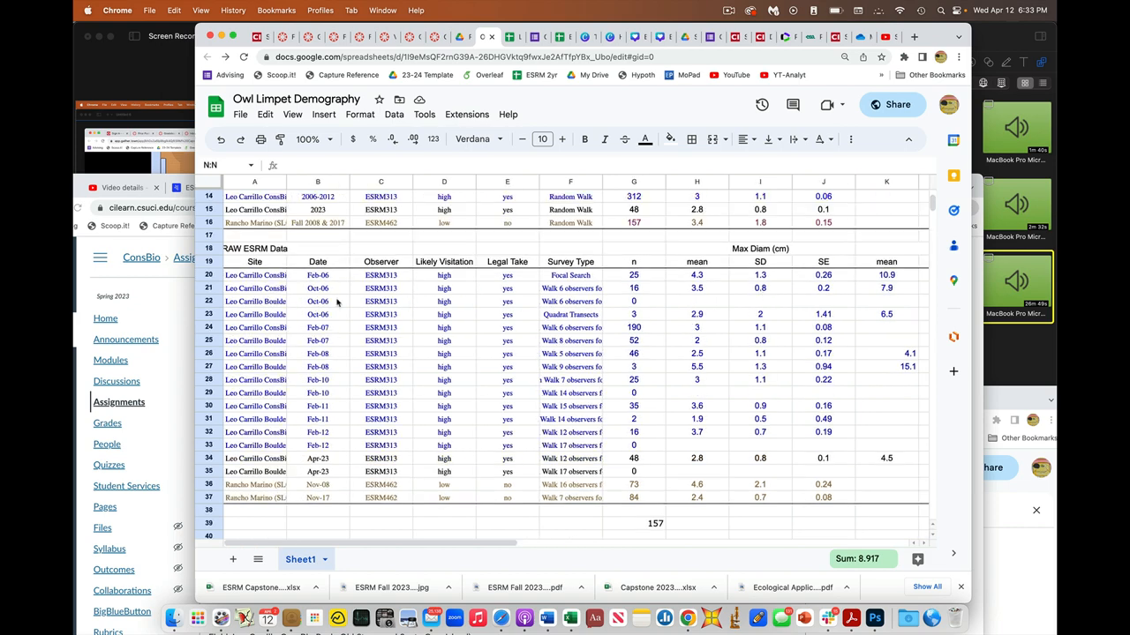
pyautogui.click(254, 288)
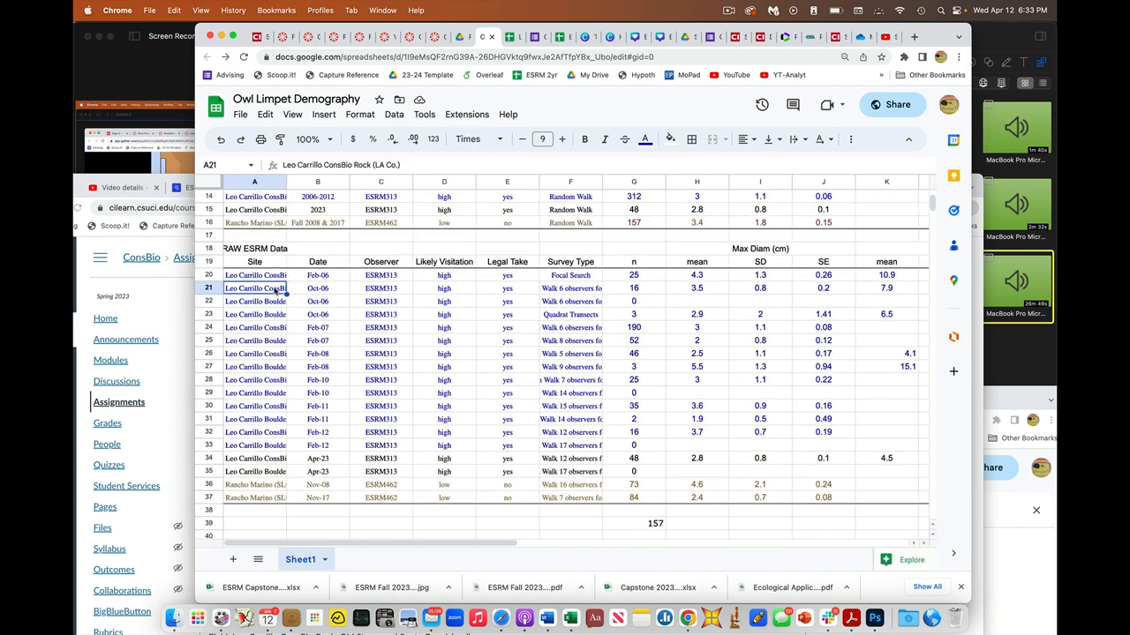
pyautogui.click(254, 300)
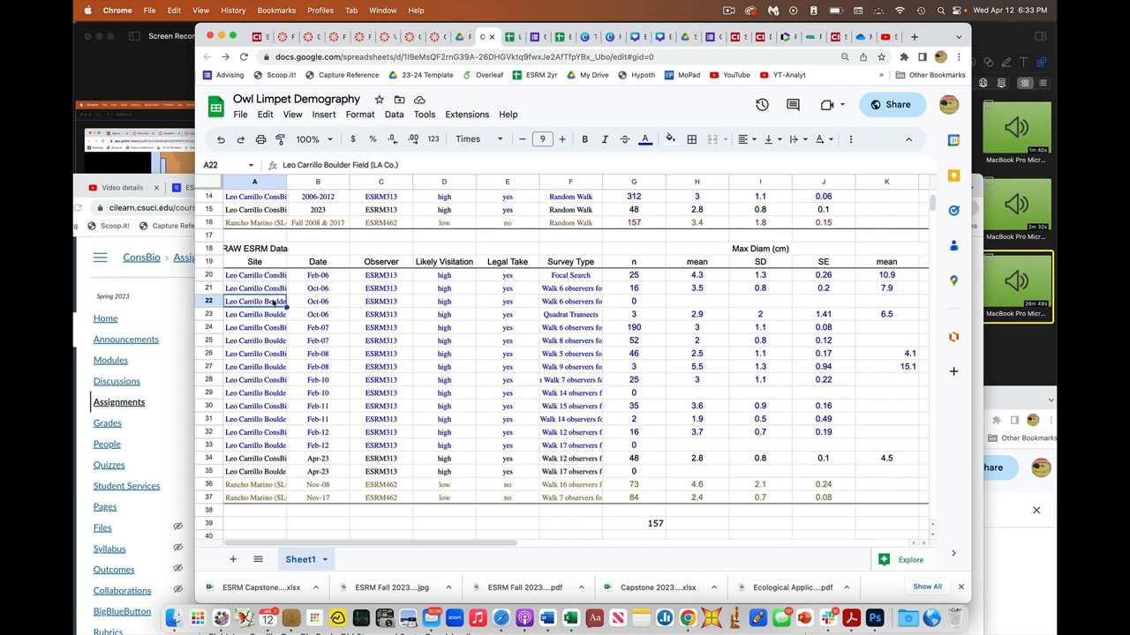
pyautogui.hscroll(3)
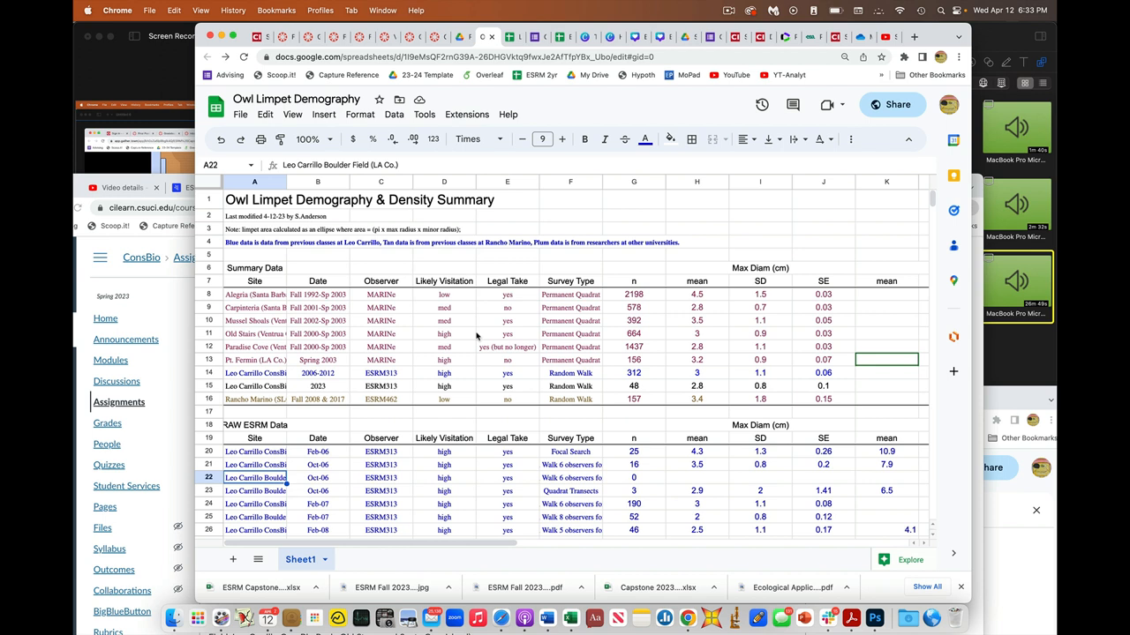
pyautogui.moveTo(645, 291)
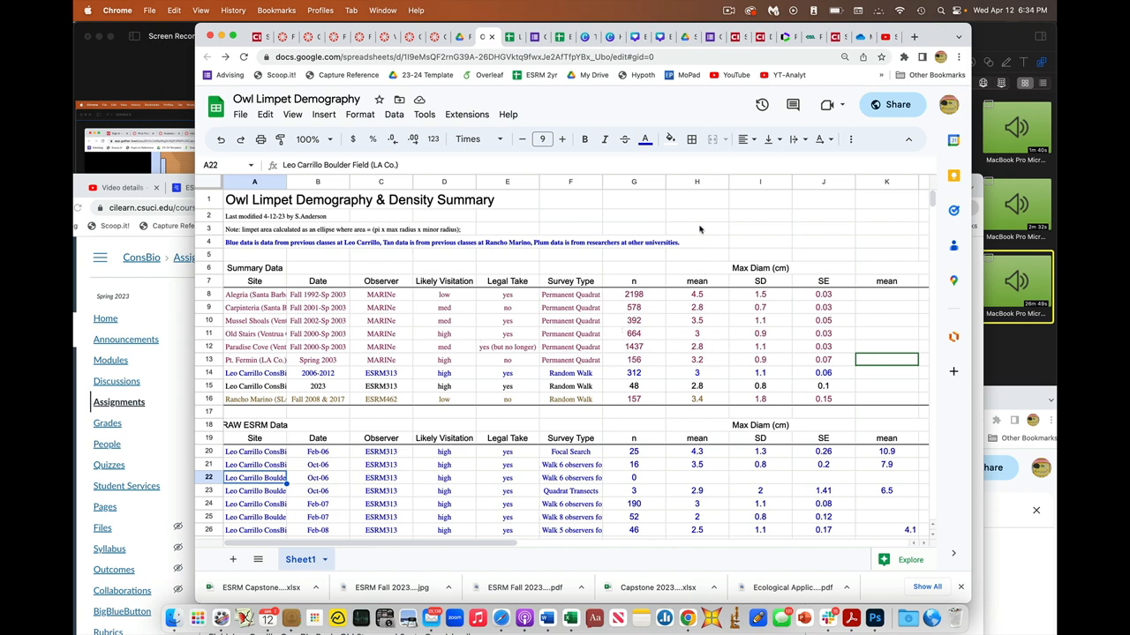
pyautogui.moveTo(695, 180)
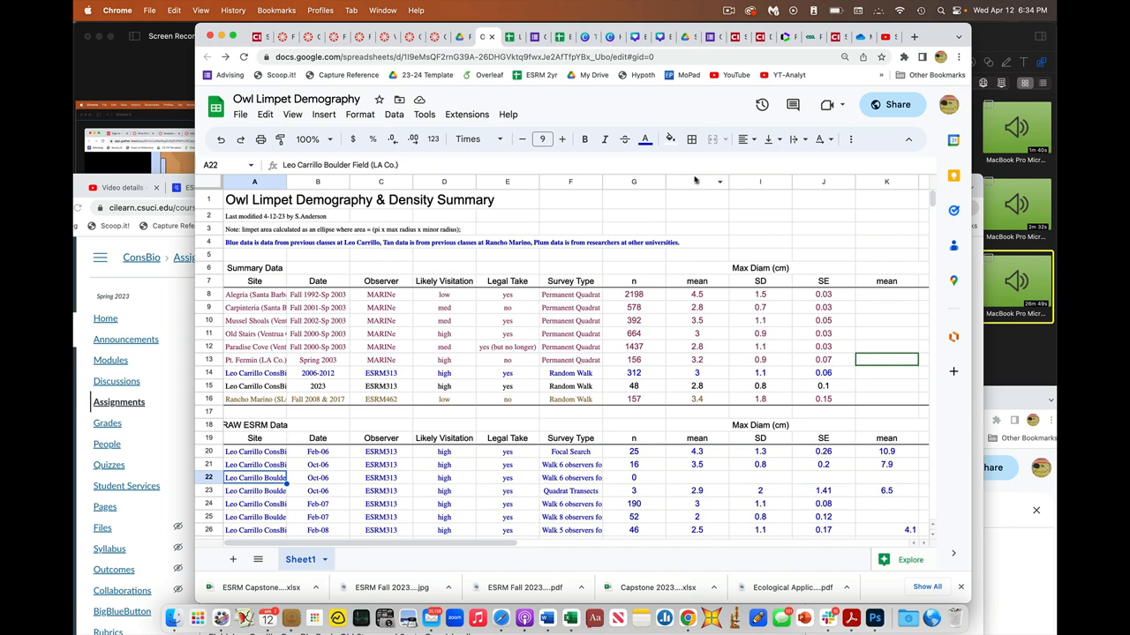
pyautogui.click(695, 182)
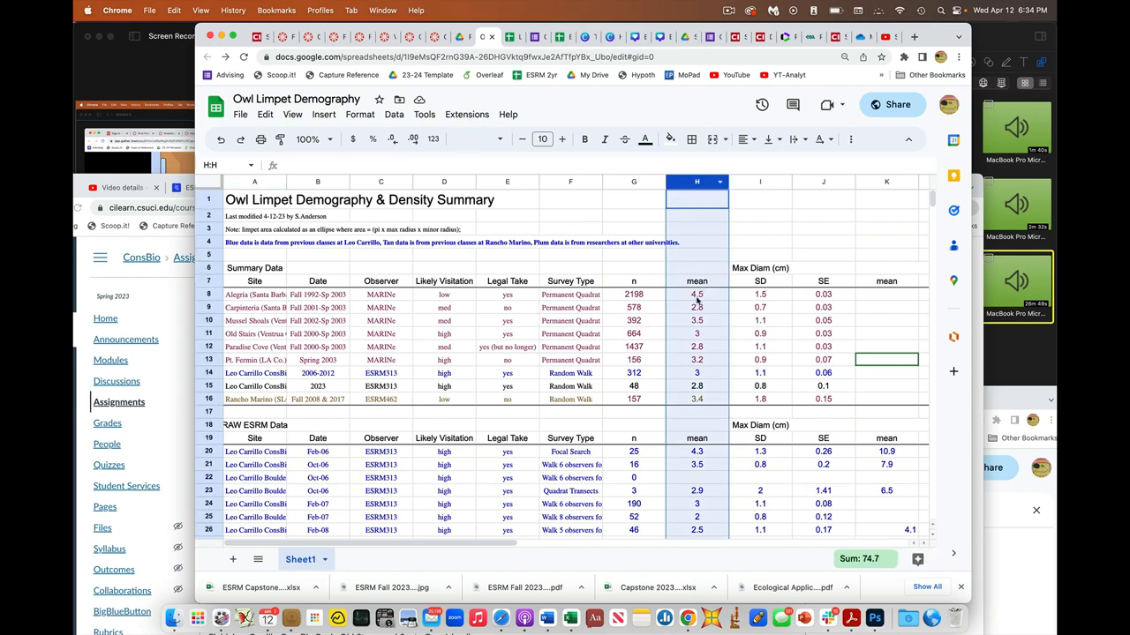
pyautogui.hscroll(3)
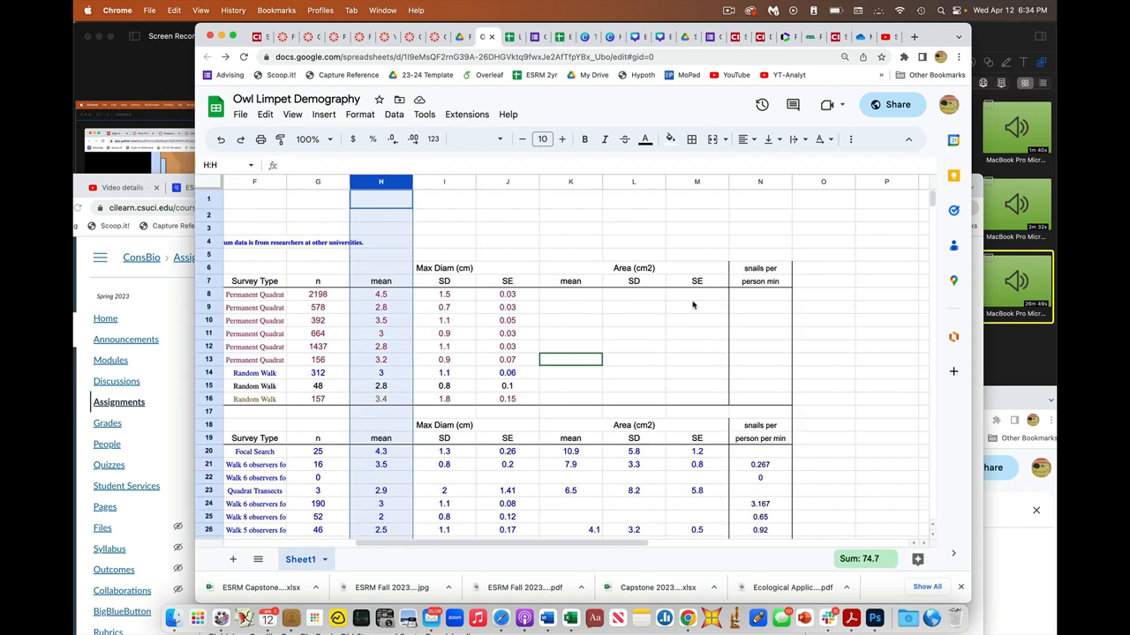
pyautogui.scroll(-3)
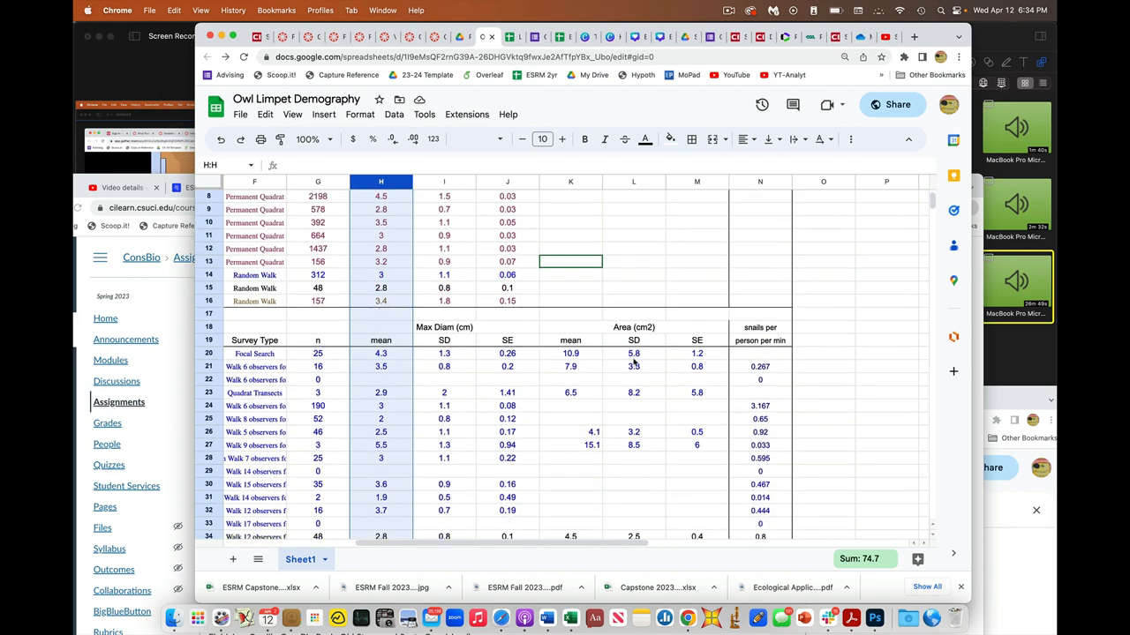